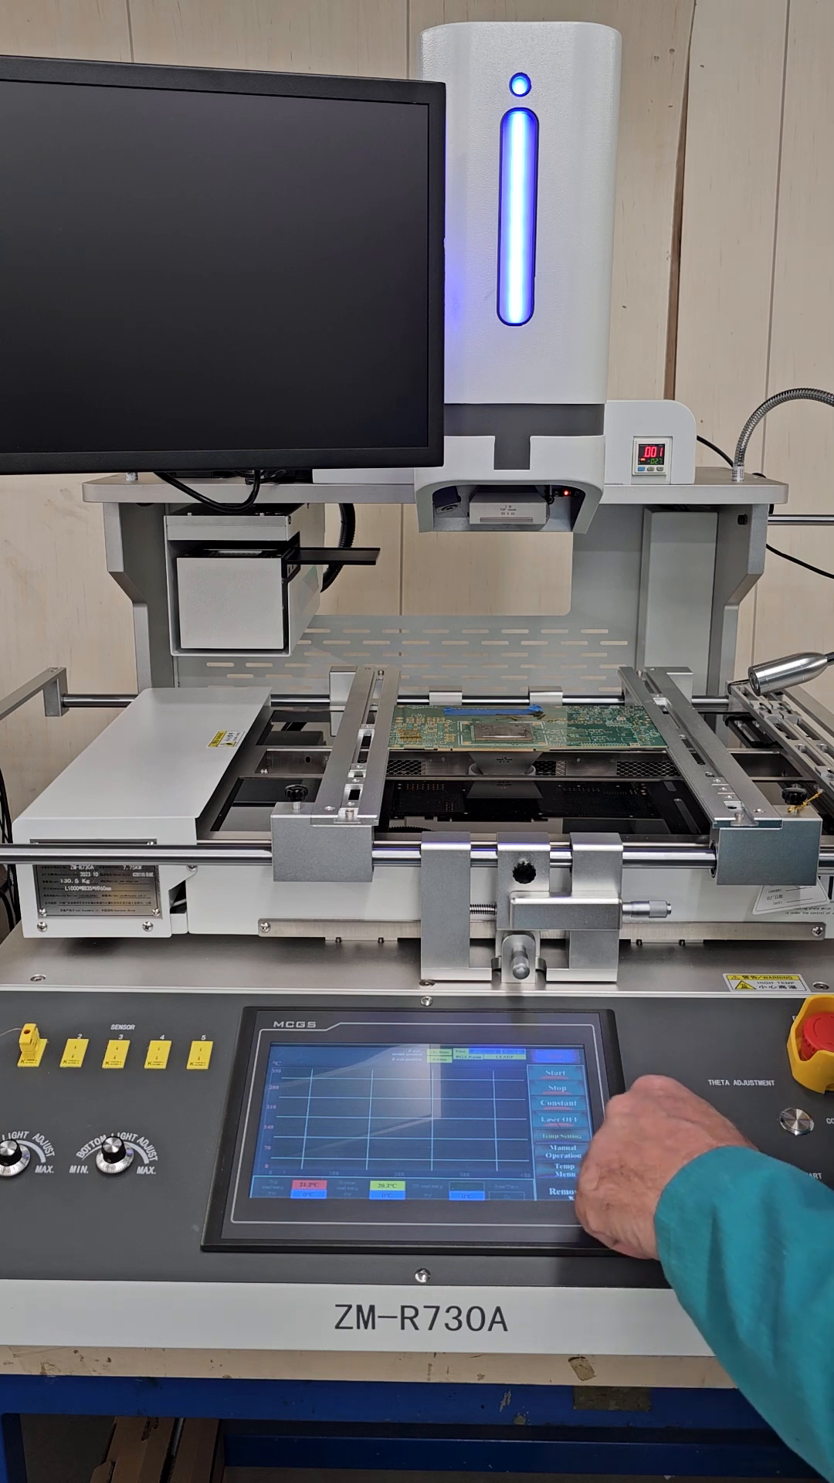
# Step: Show the segment temperature/time table and lower the top heater onto the BGA
pyautogui.click(556, 1180)
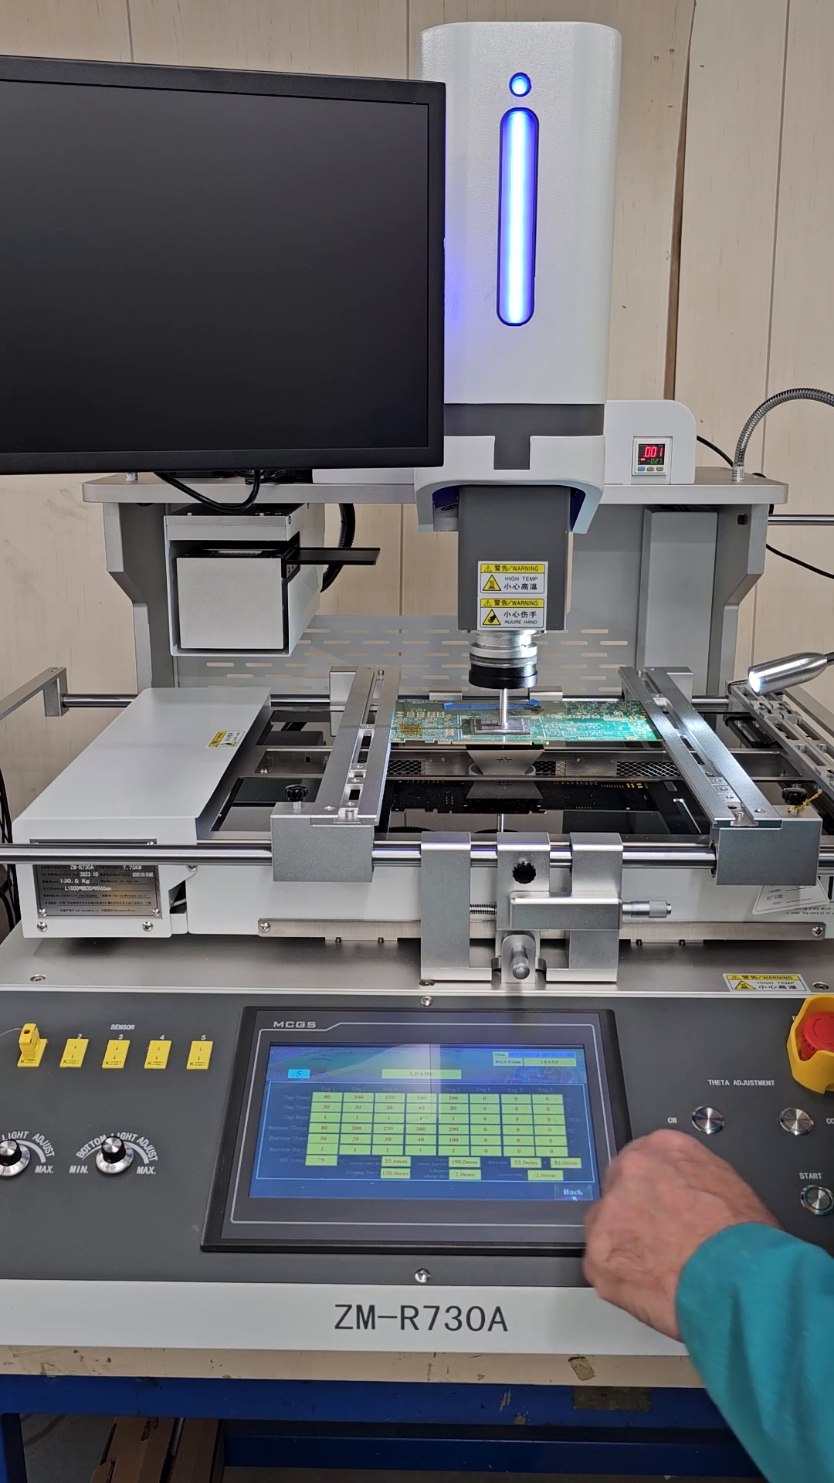
pyautogui.click(569, 1203)
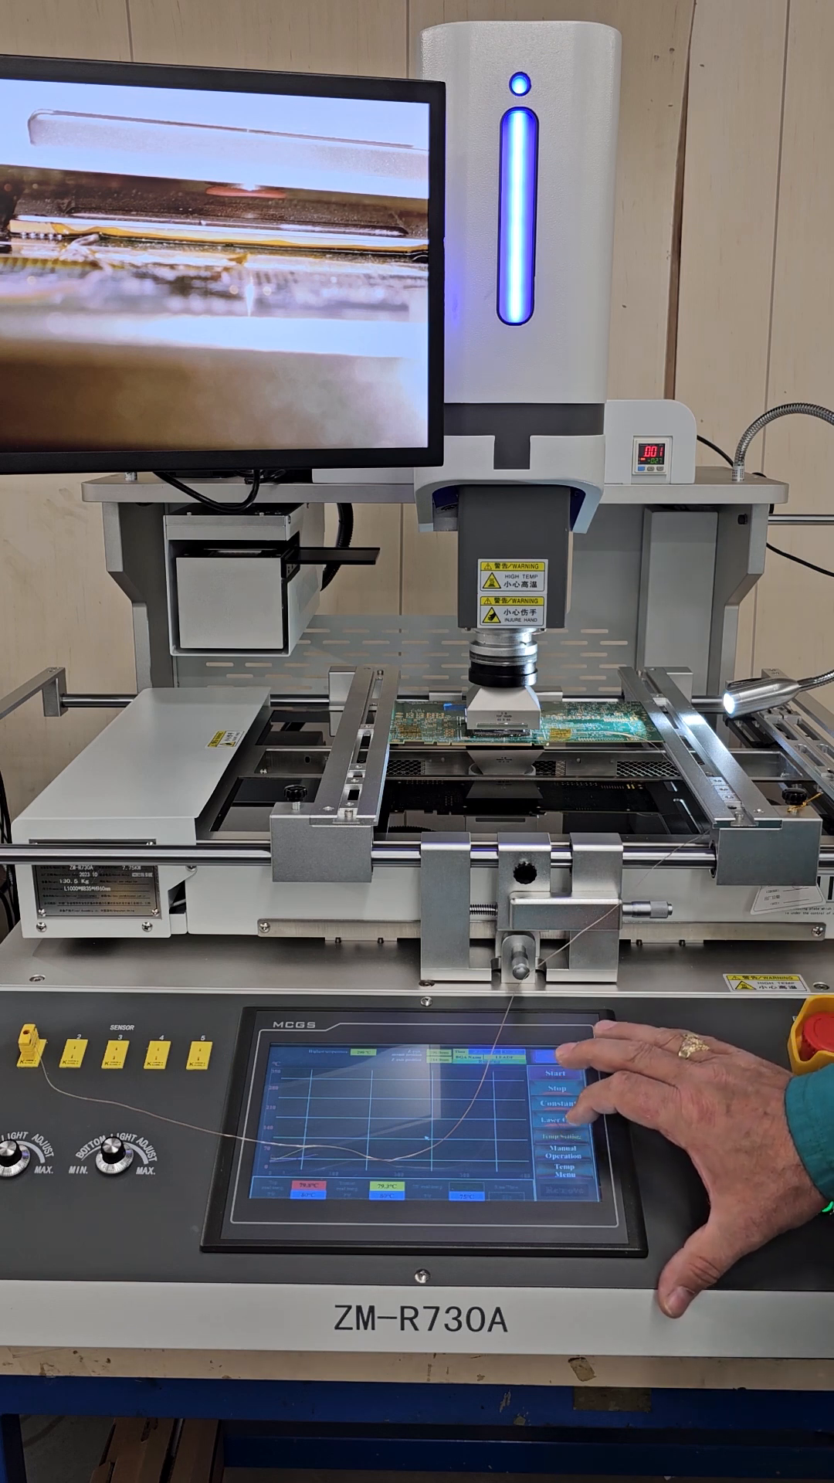
# Step: Bring up the removal profile's top and bottom heater stage values for review
pyautogui.click(567, 1150)
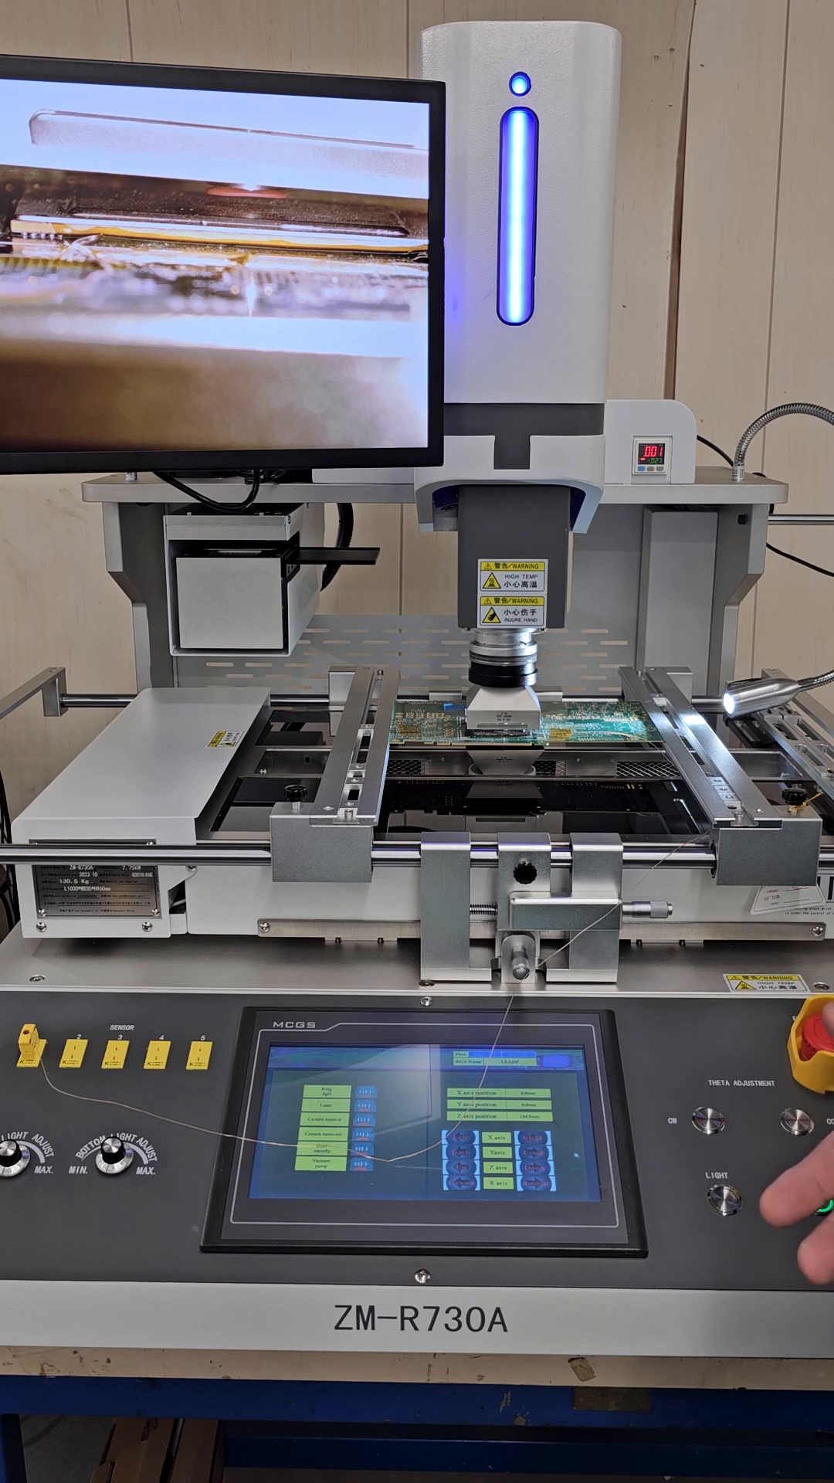
pyautogui.click(806, 1219)
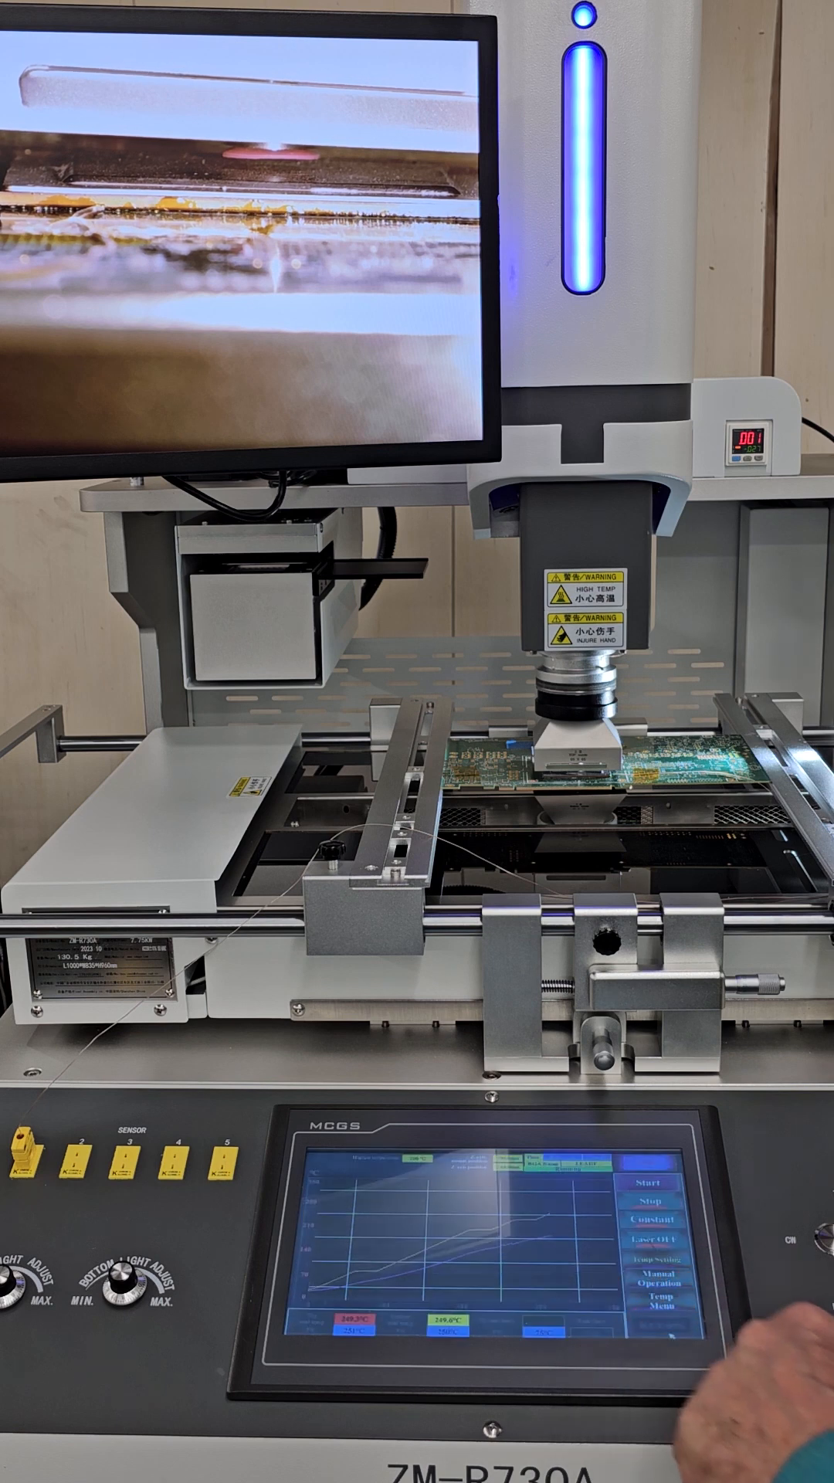
# Step: Tap the side menu while watching the rising thermocouple curves and temperature readouts
pyautogui.click(650, 1182)
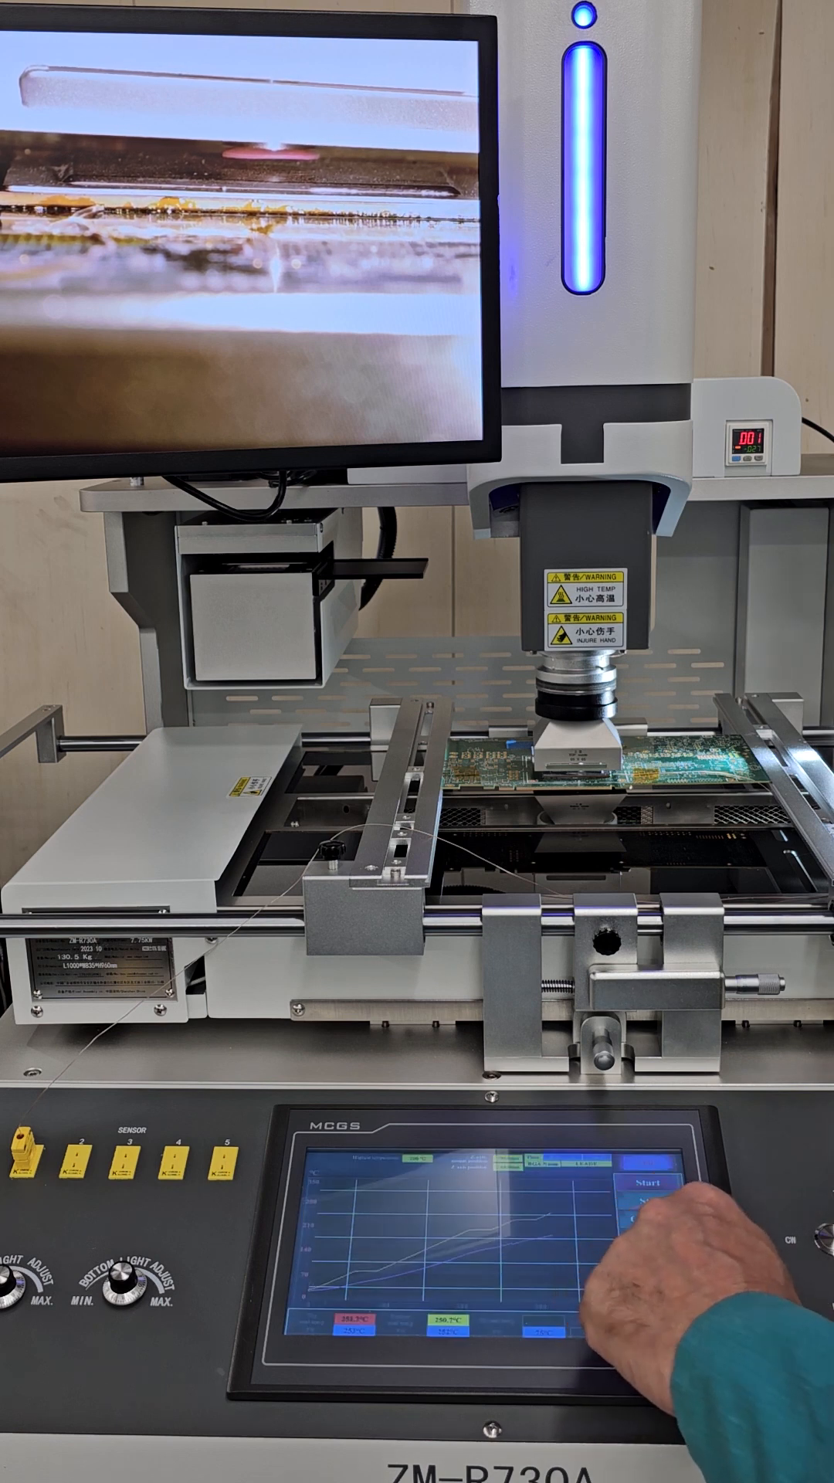